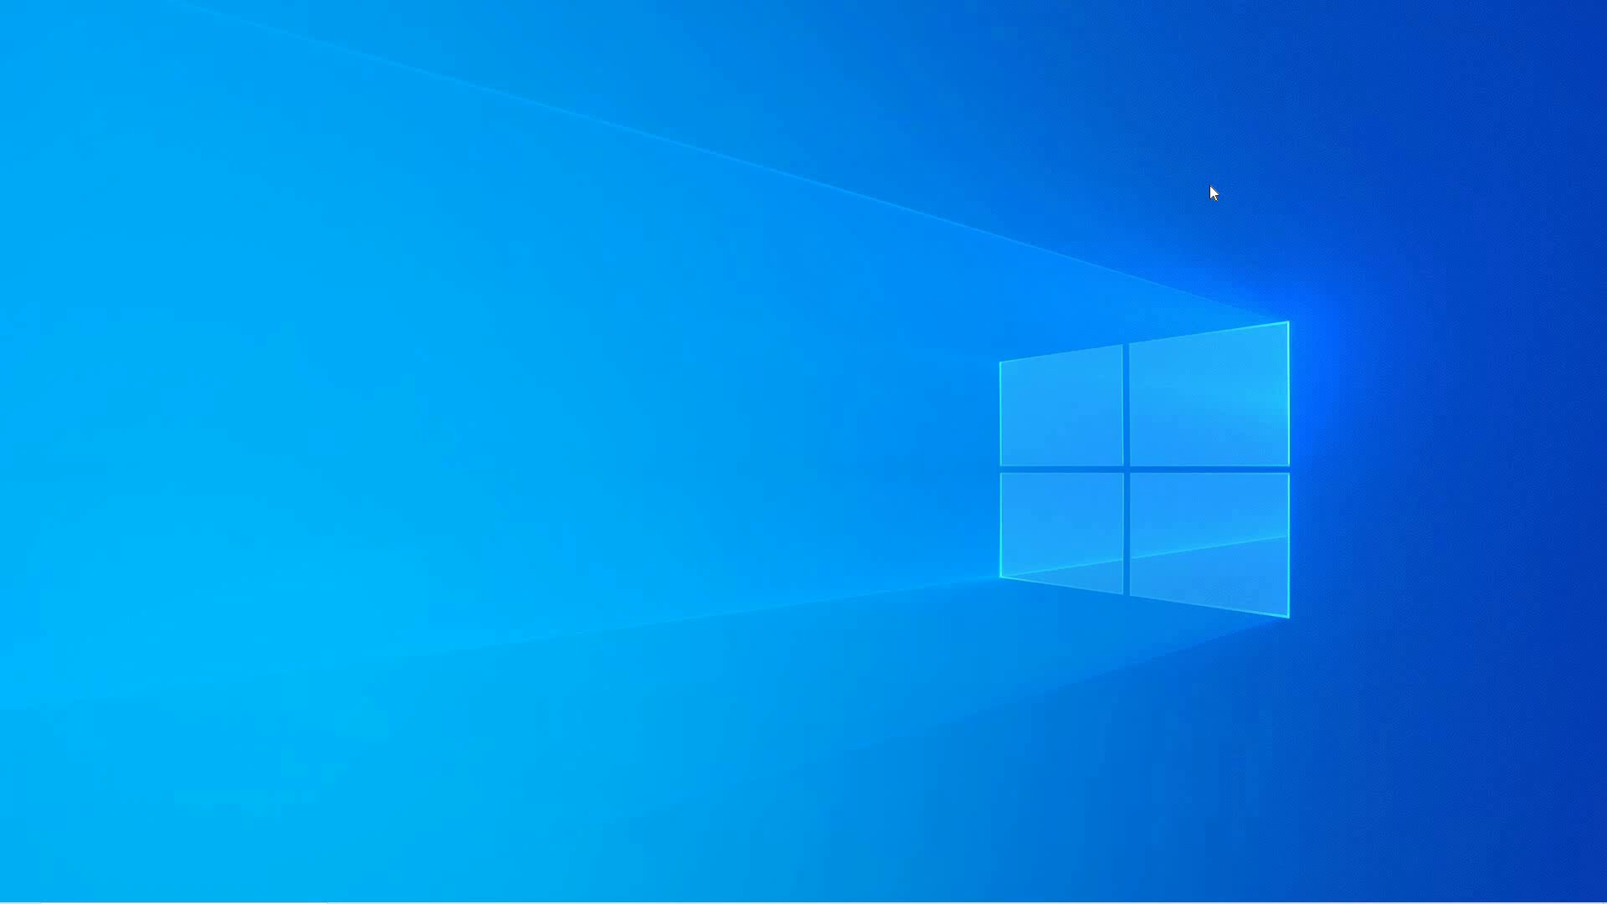
- Find Settings via Start search for 'SE' and launch the app
{"action": "type", "text": "SE"}
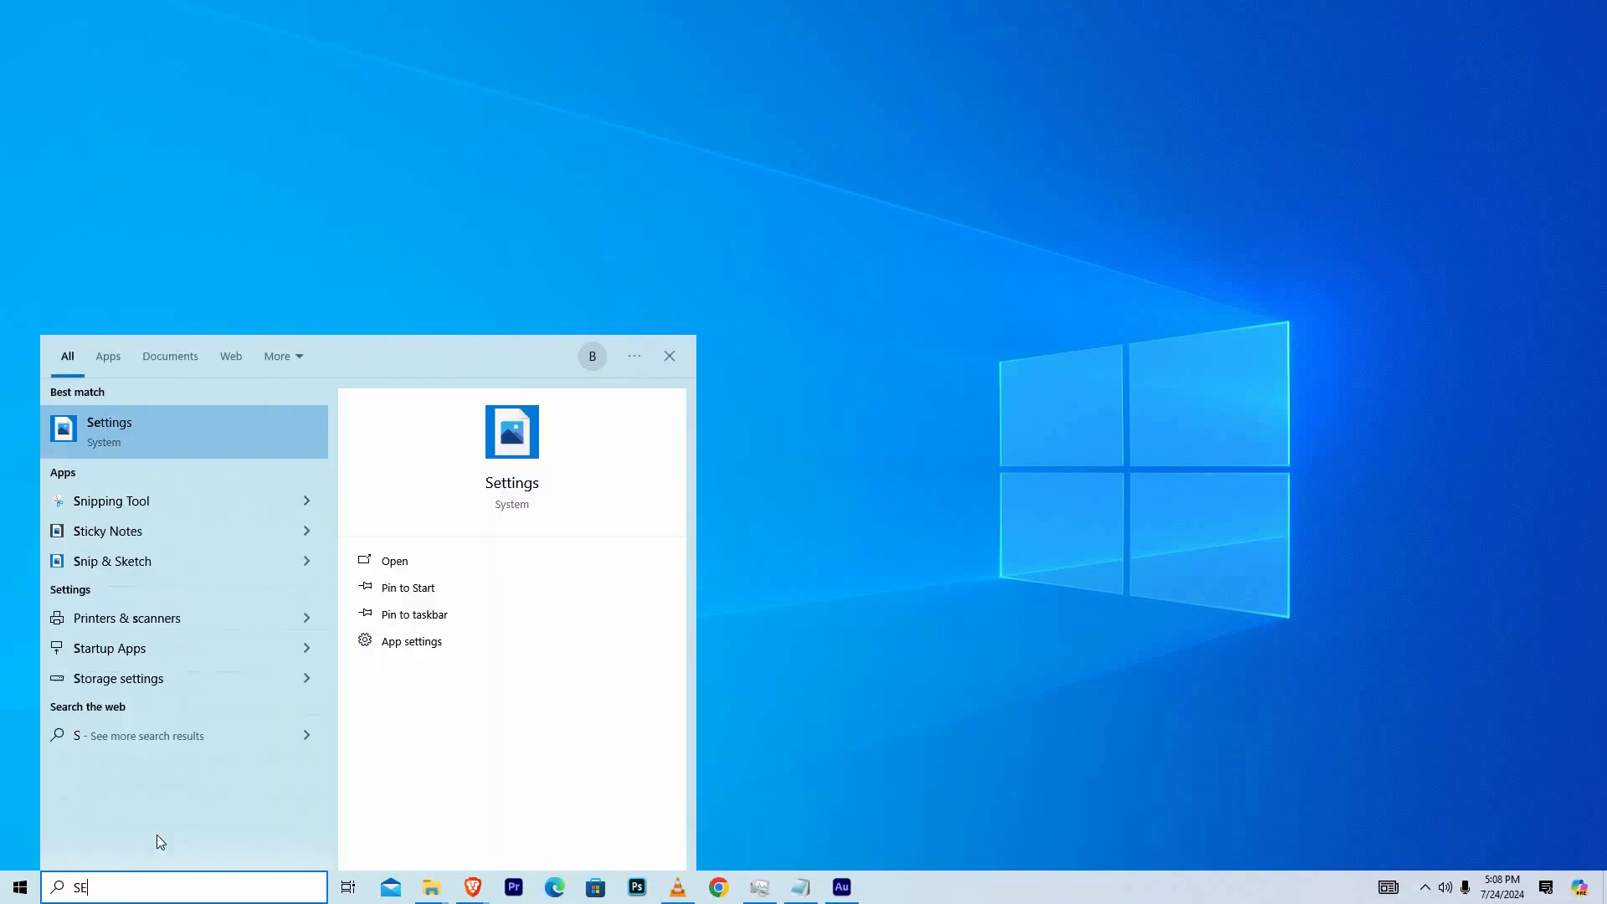
{"action": "left_click", "coordinate": [111, 422]}
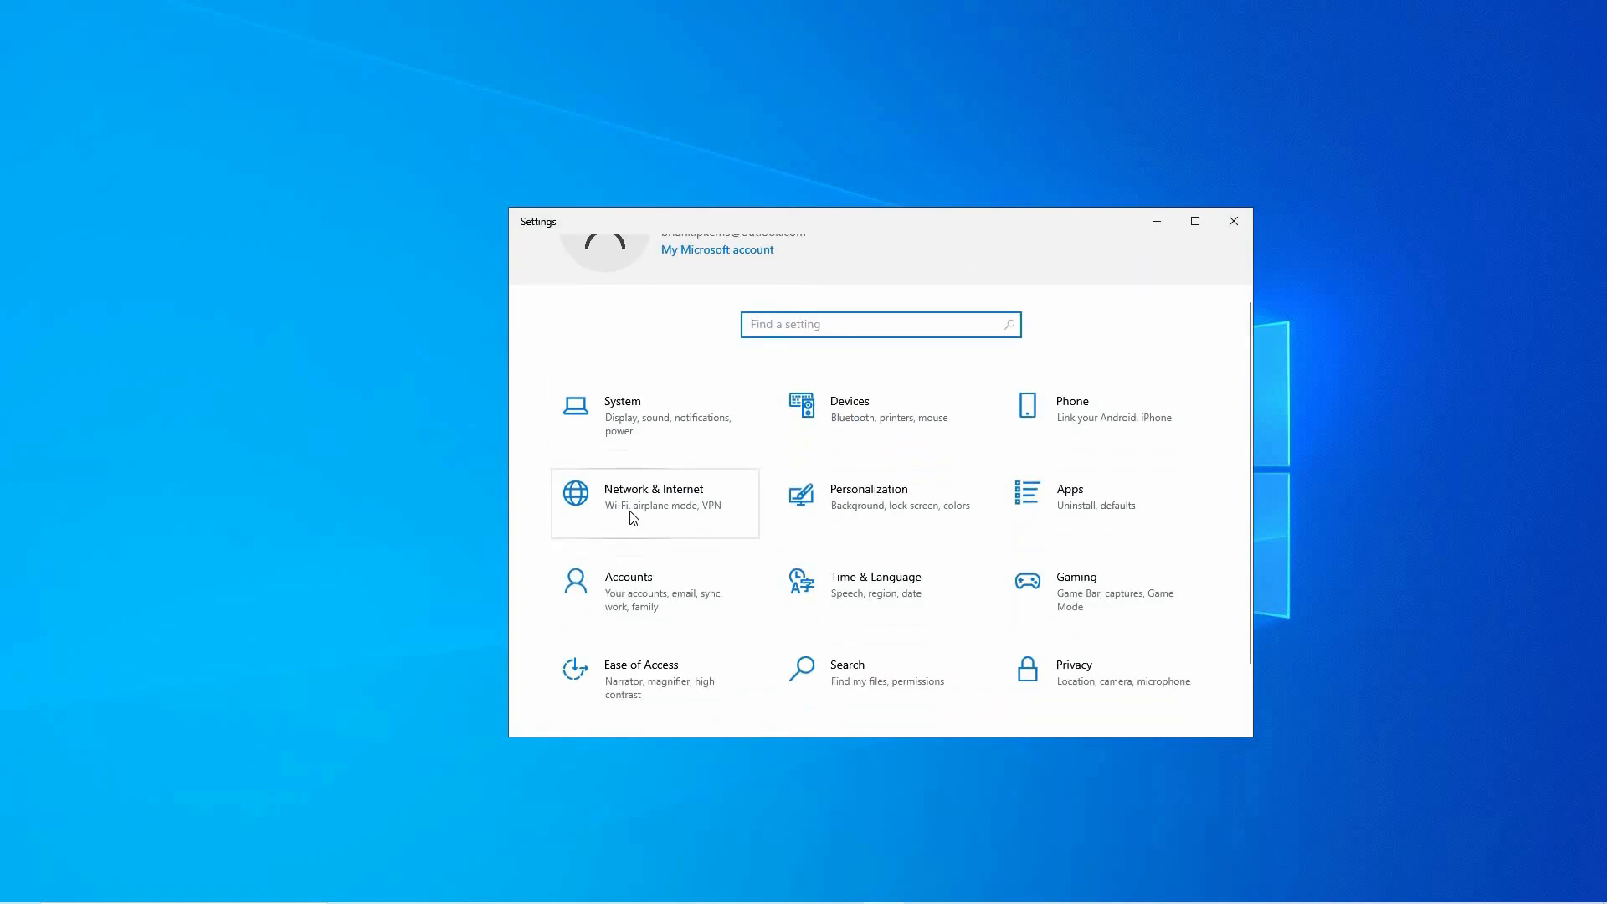
{"action": "mouse_move", "coordinate": [1269, 614]}
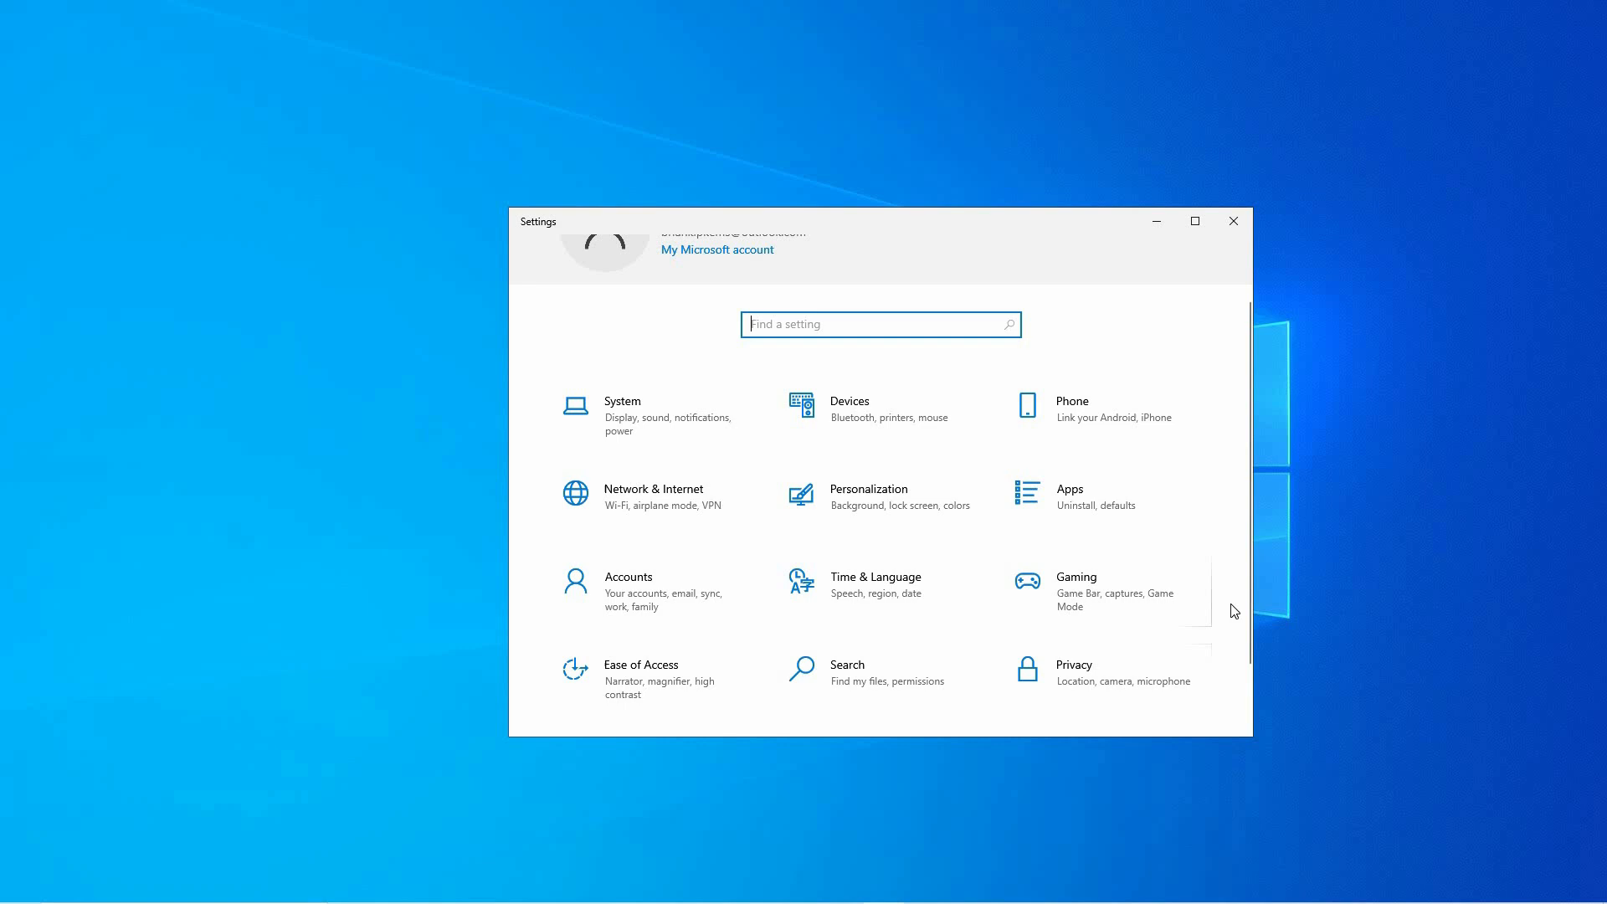
- Go to the Privacy section from the Settings home page
{"action": "left_click", "coordinate": [1075, 664]}
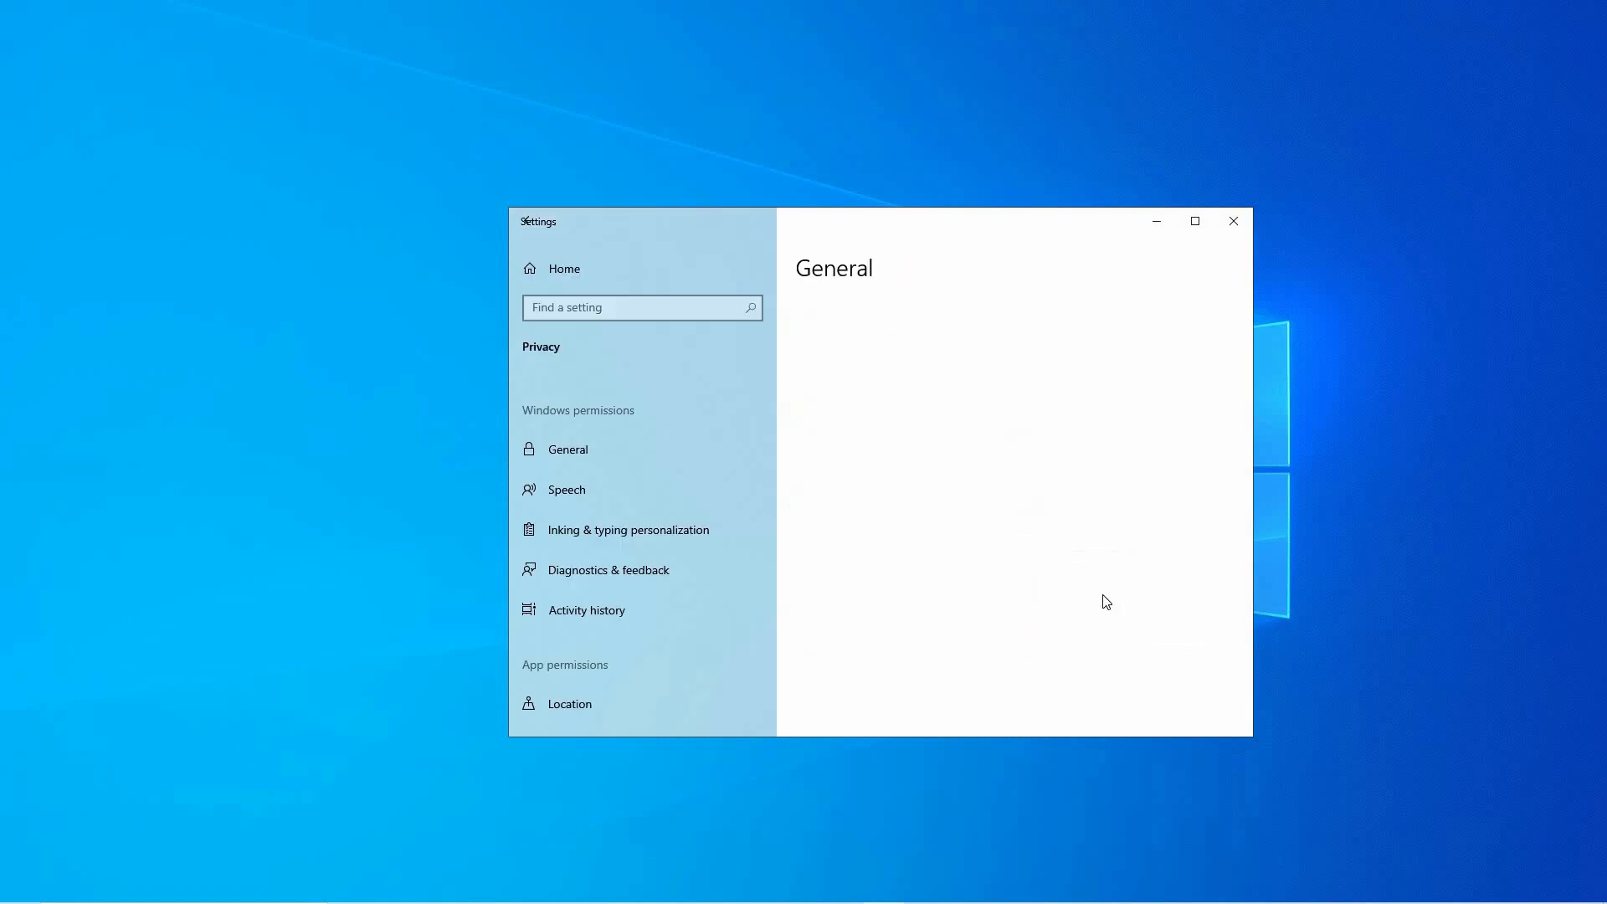
- Switch the Privacy sidebar from General to the Speech page
{"action": "left_click", "coordinate": [568, 449]}
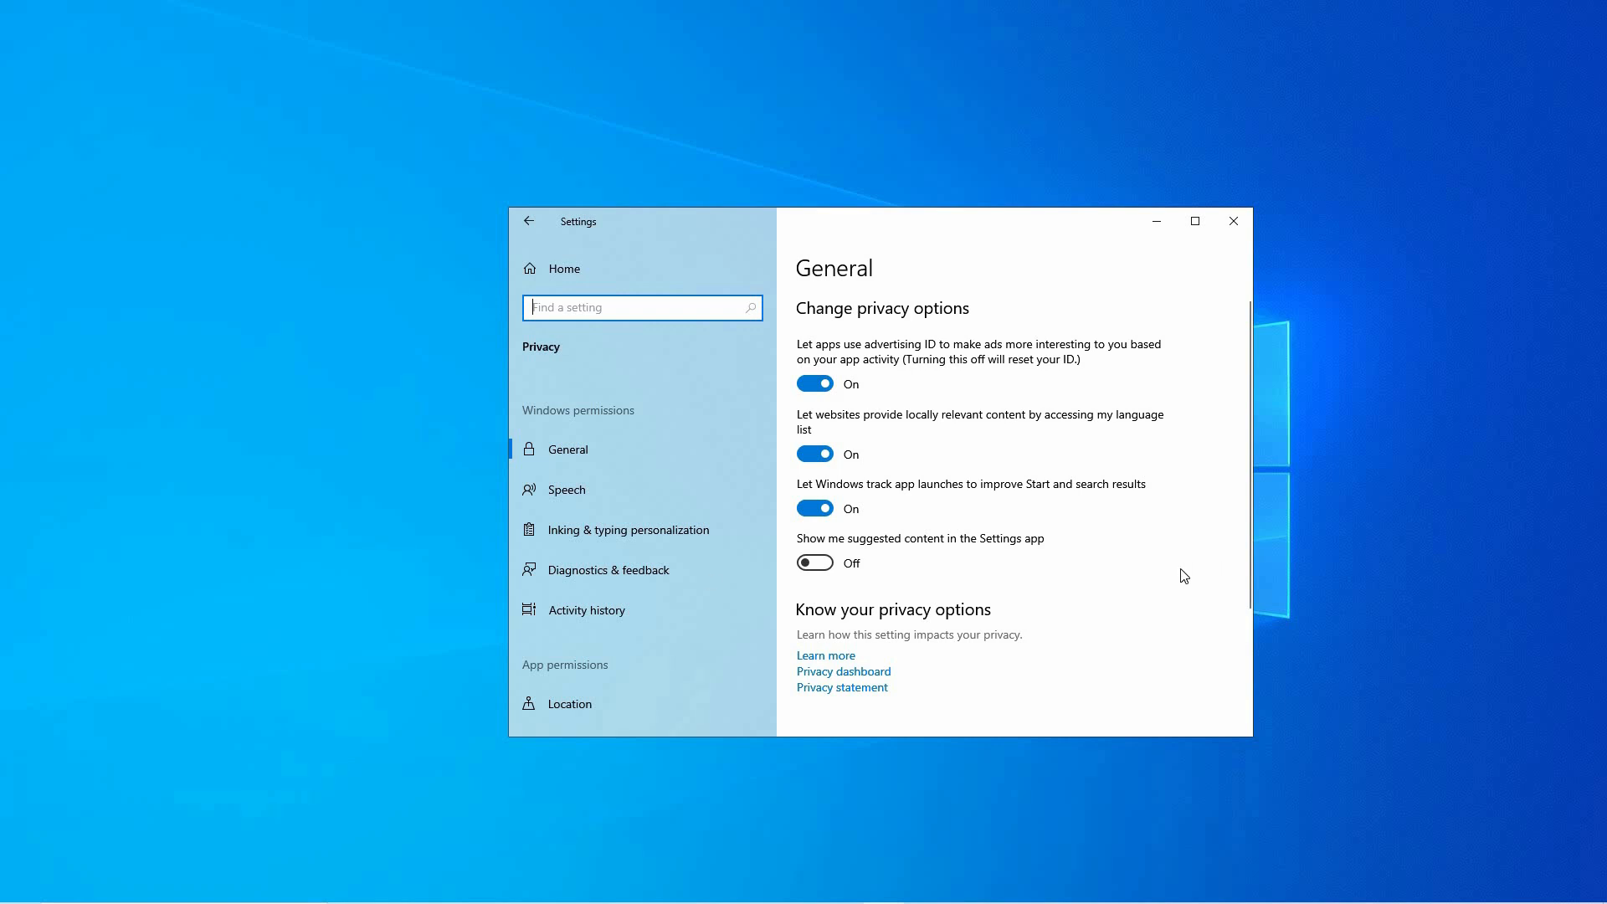
{"action": "left_click", "coordinate": [567, 488]}
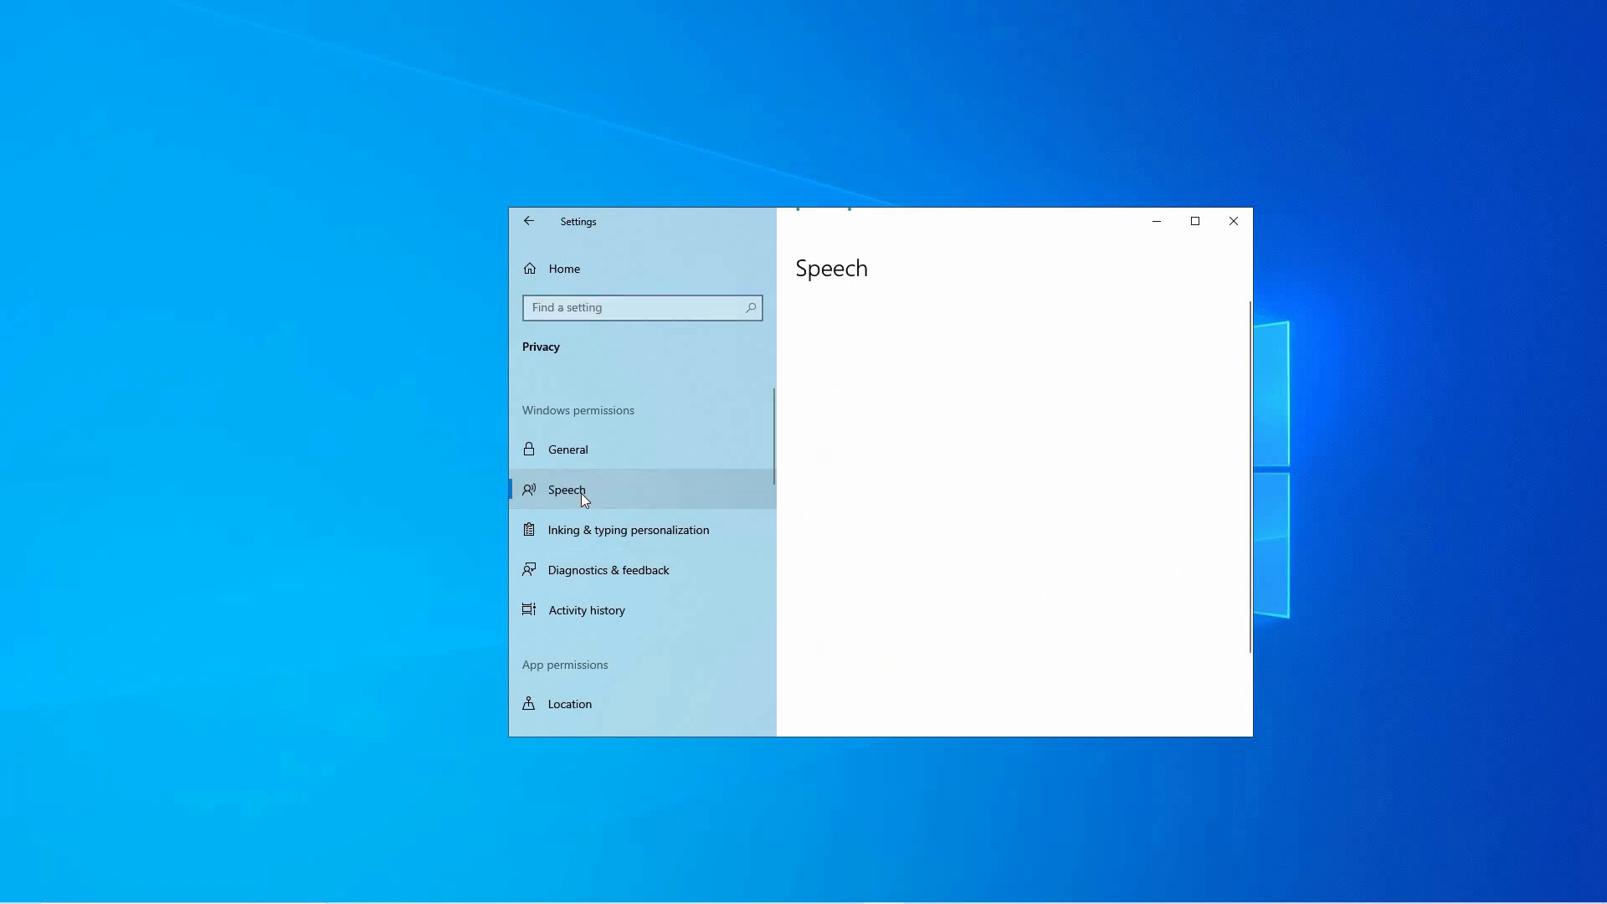
- Confirm Online speech recognition is Off and close the Settings window
{"action": "left_click", "coordinate": [568, 488]}
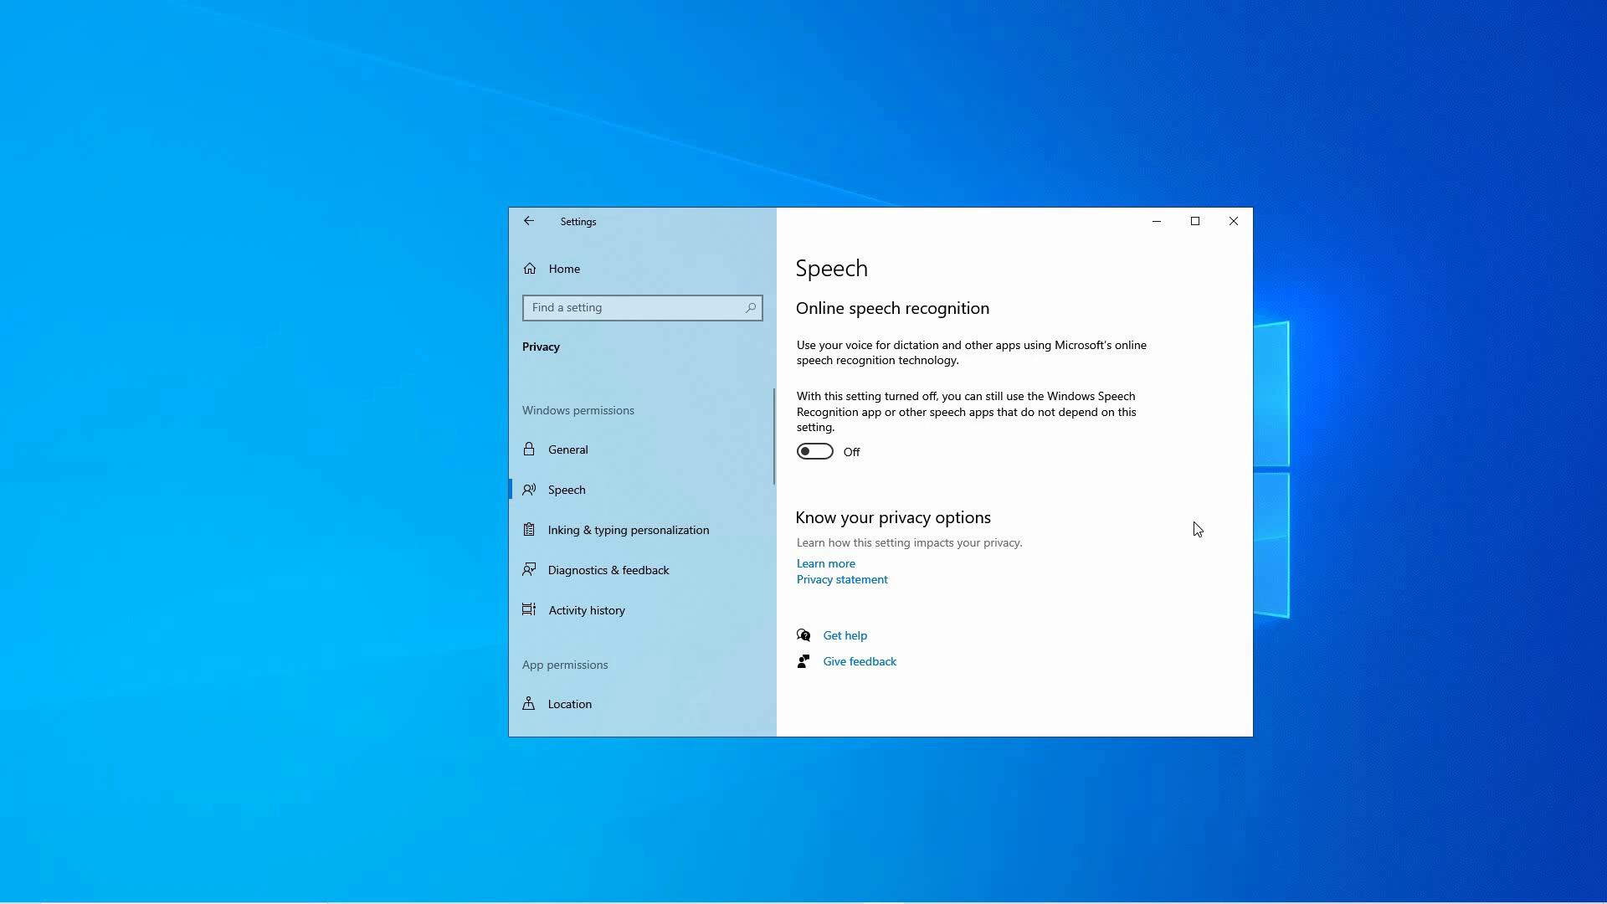
{"action": "mouse_move", "coordinate": [1180, 527]}
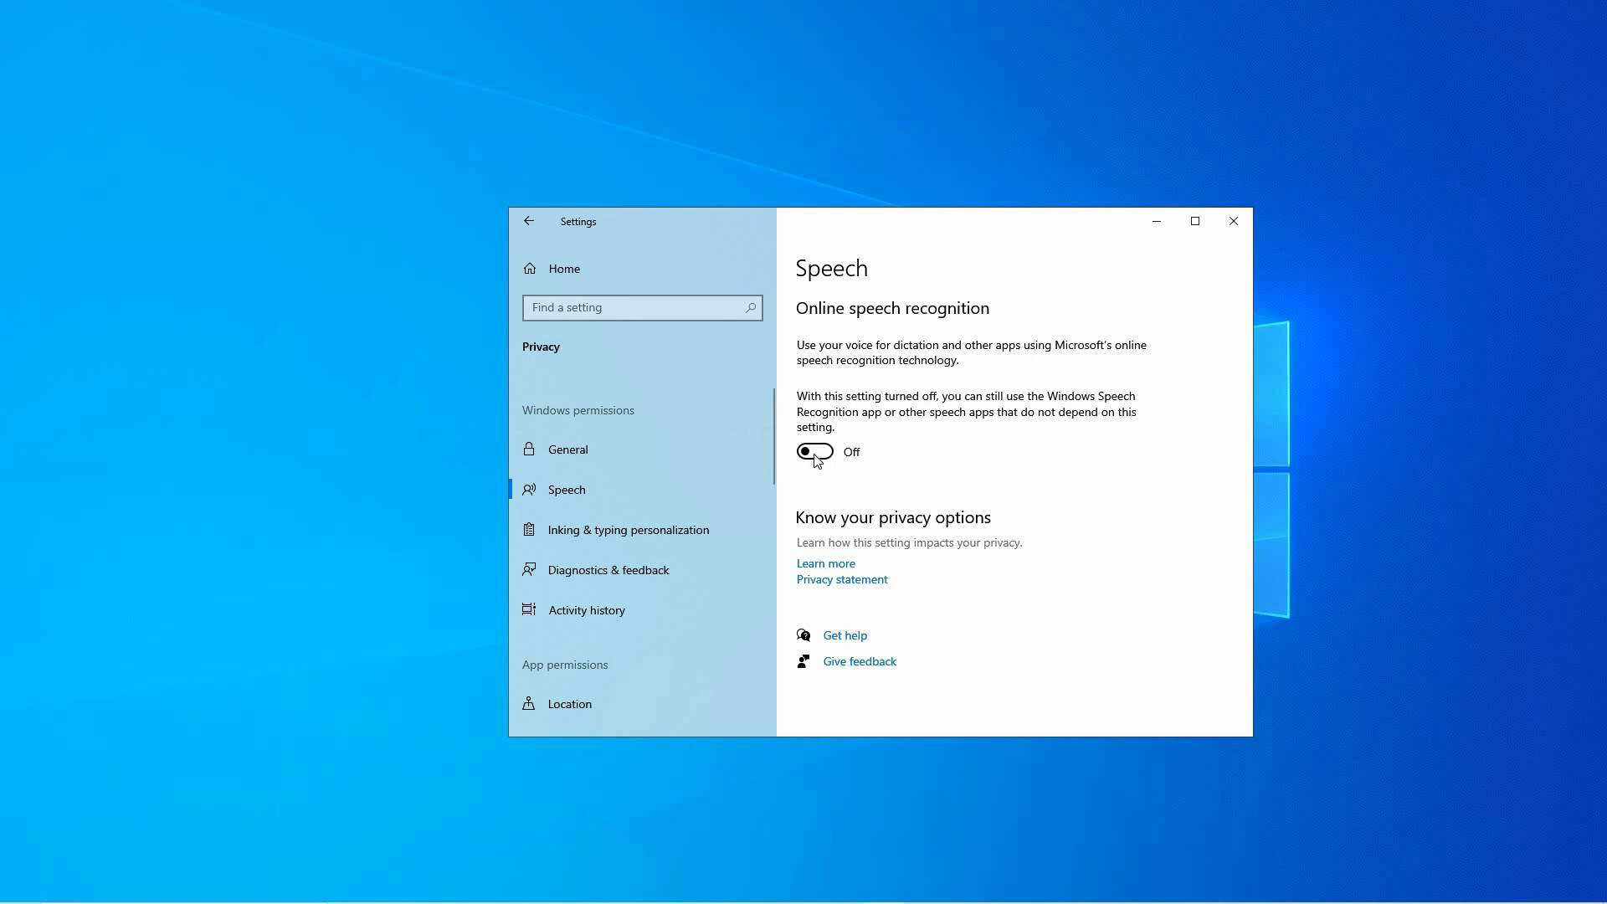
{"action": "mouse_move", "coordinate": [1152, 458]}
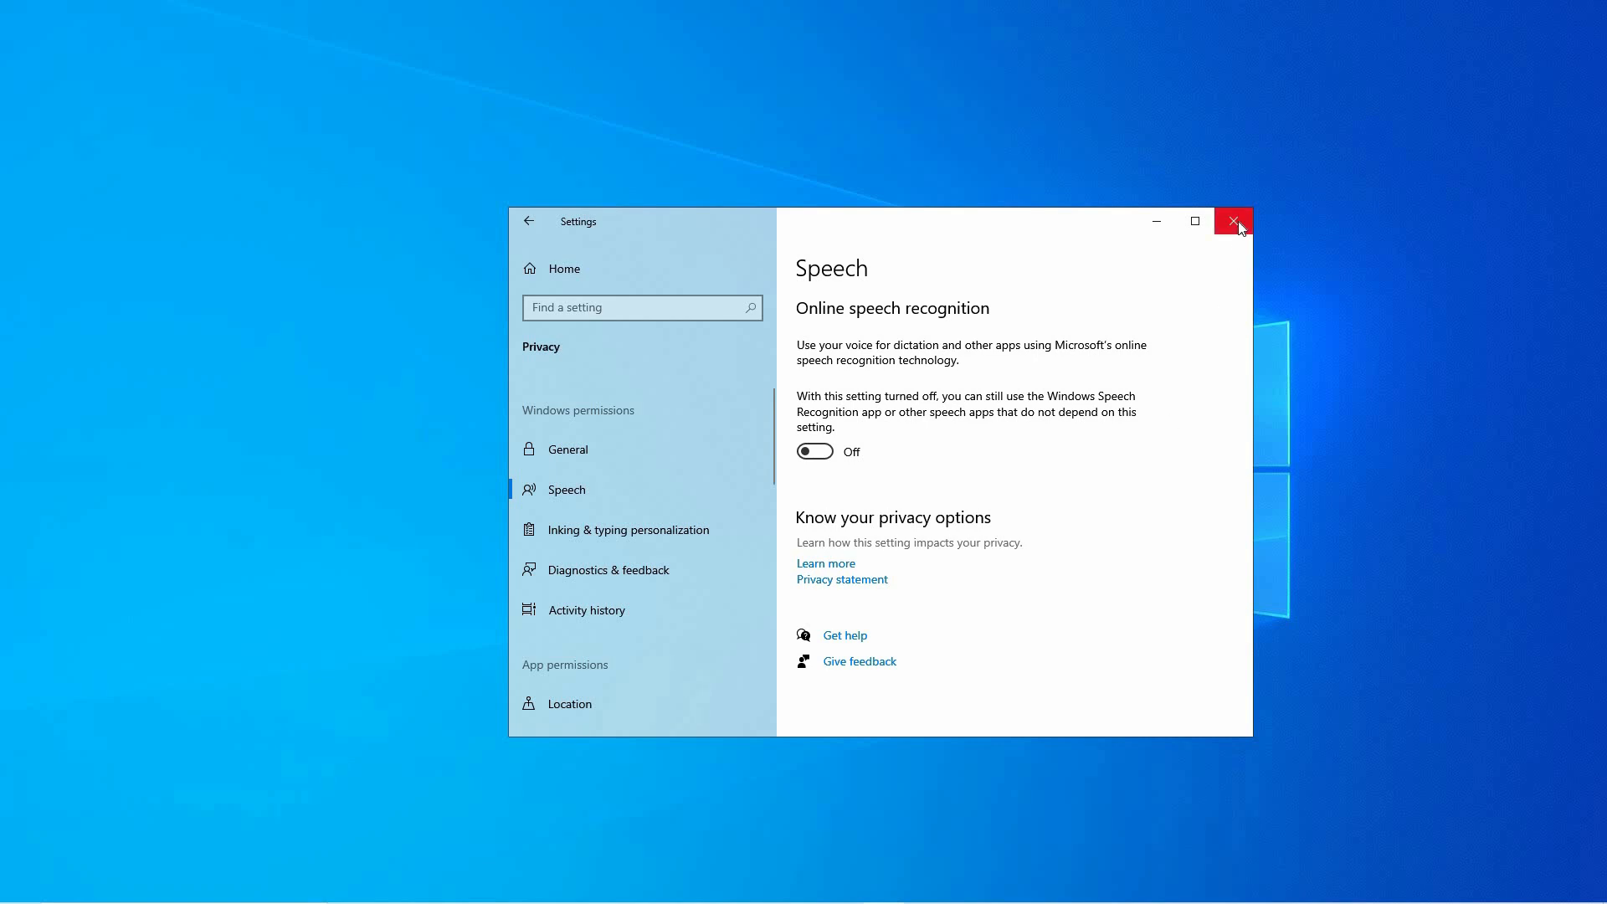
{"action": "left_click", "coordinate": [1233, 221]}
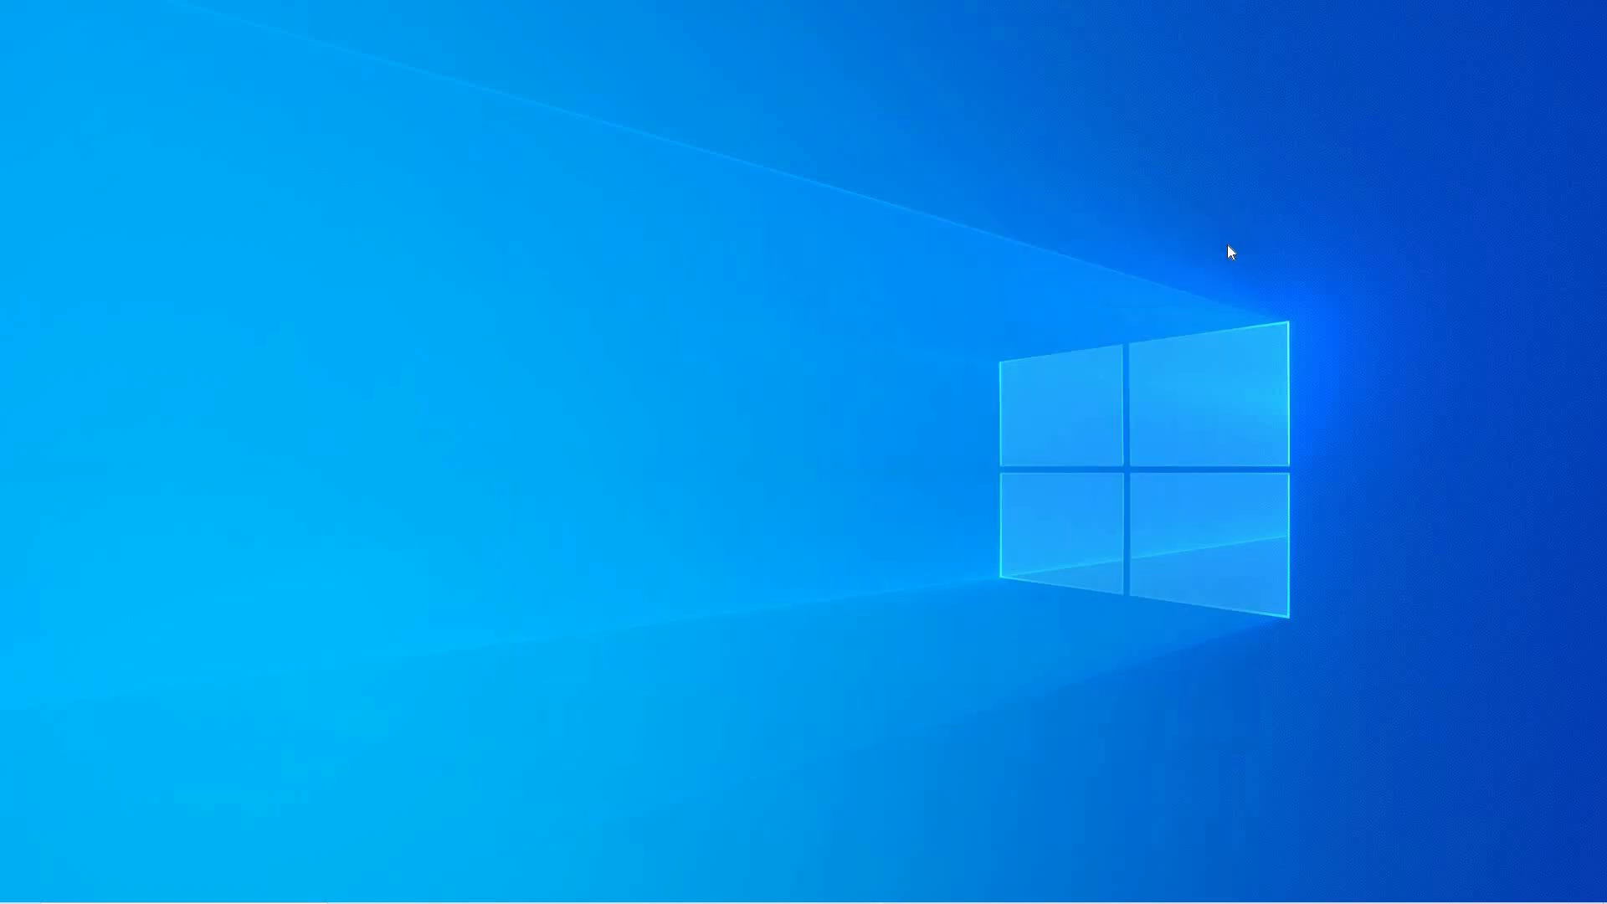